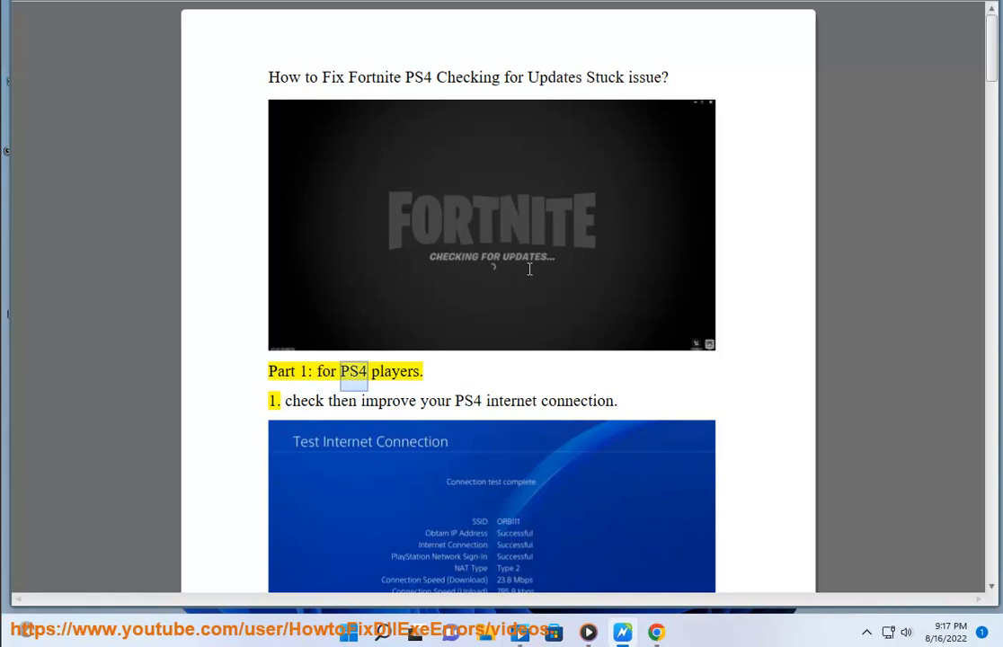
Read the guide title and PS4 step 1, then select 'PS4 internet connection'.
scroll("down", 3)
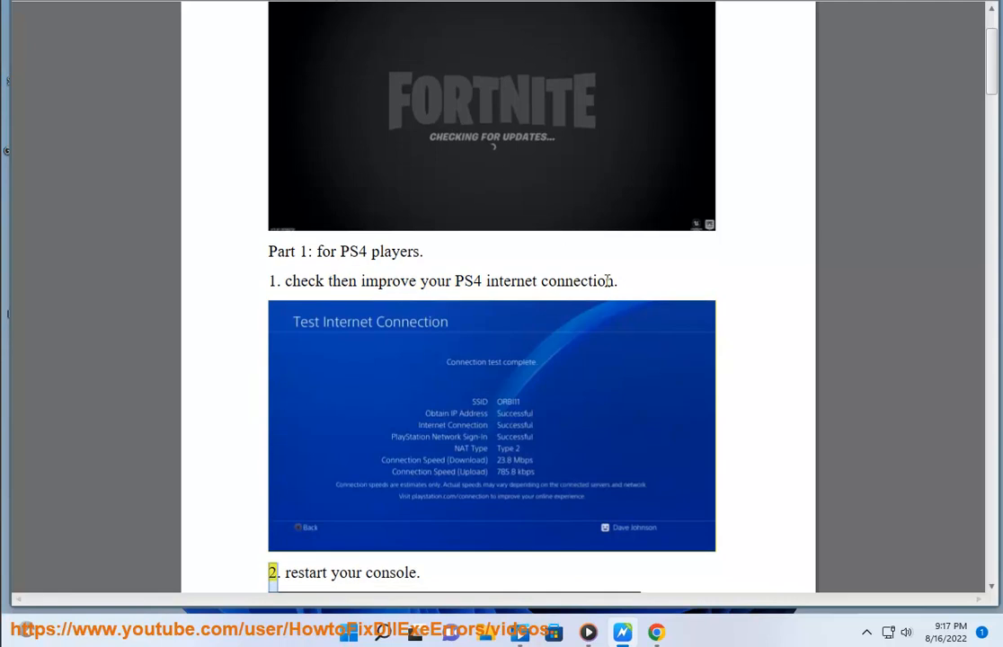
left_click_drag(456, 280, 616, 281)
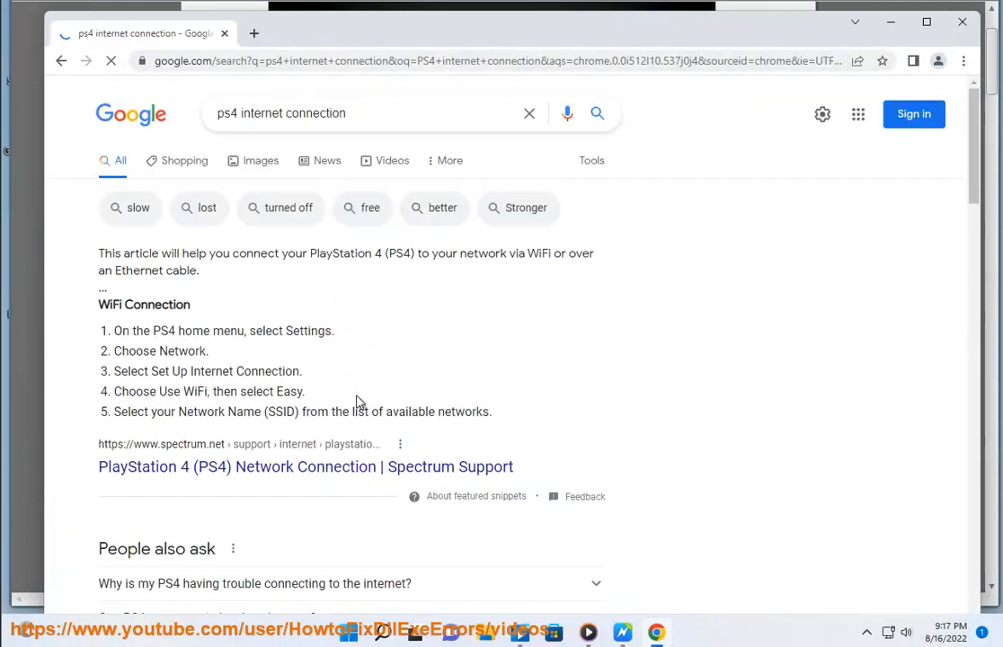
Open the Connectivity Support | PlayStation result from the 'ps4 internet connection' search.
scroll("down", 3)
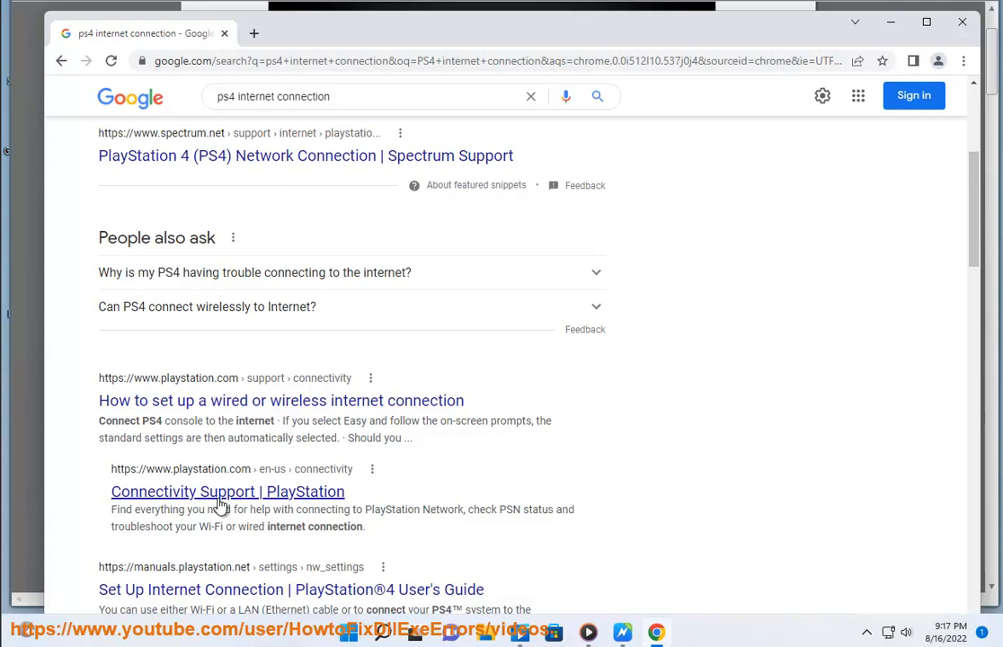
left_click(227, 491)
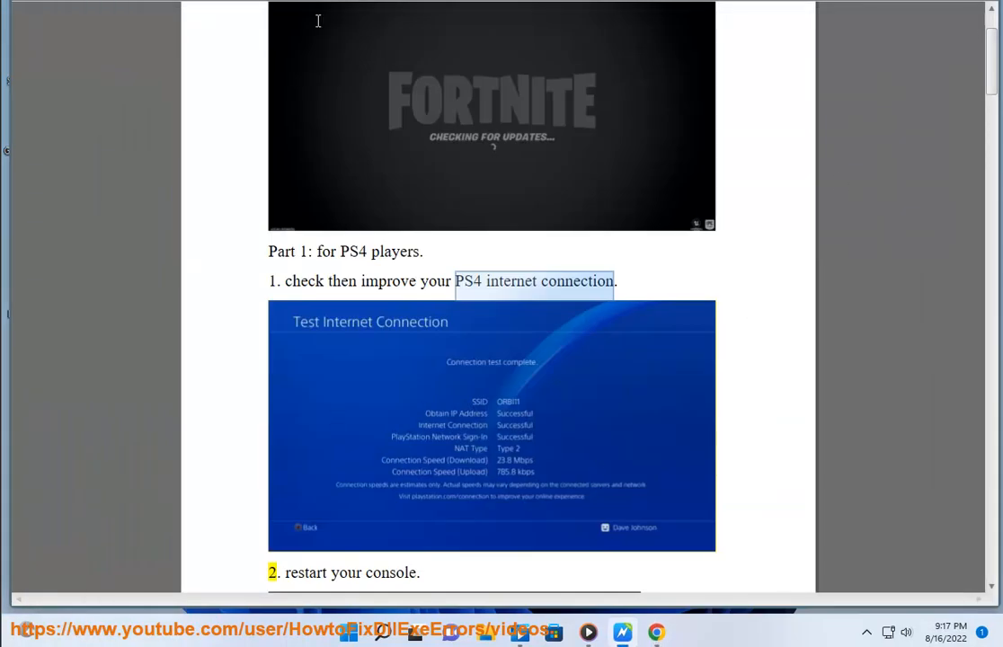
Scroll along as PS4 steps 2–3 and Xbox step 1 are read aloud.
scroll("down", 3)
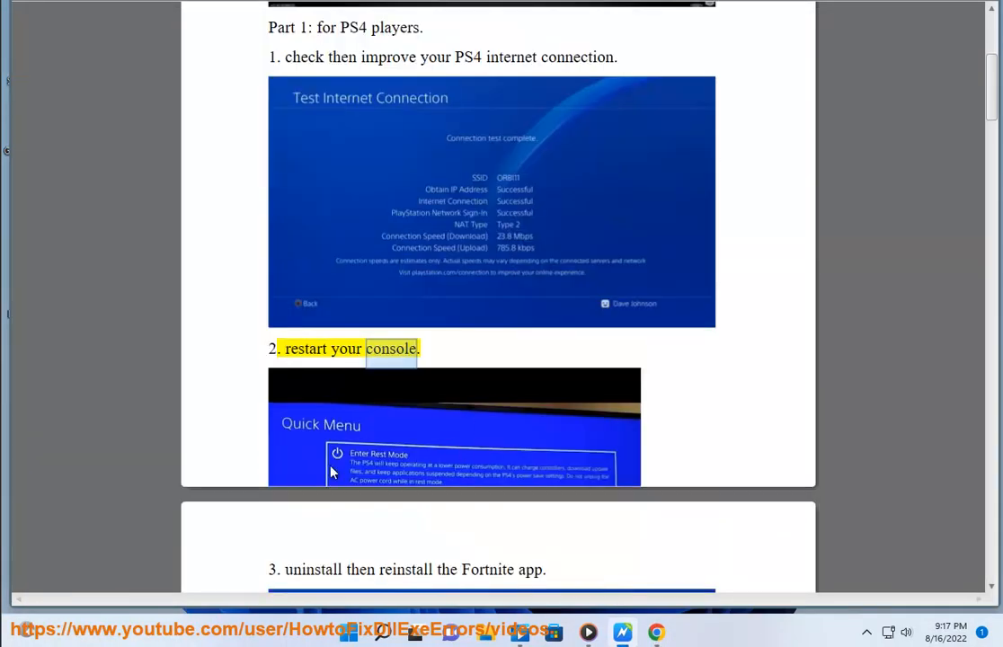
scroll("down", 3)
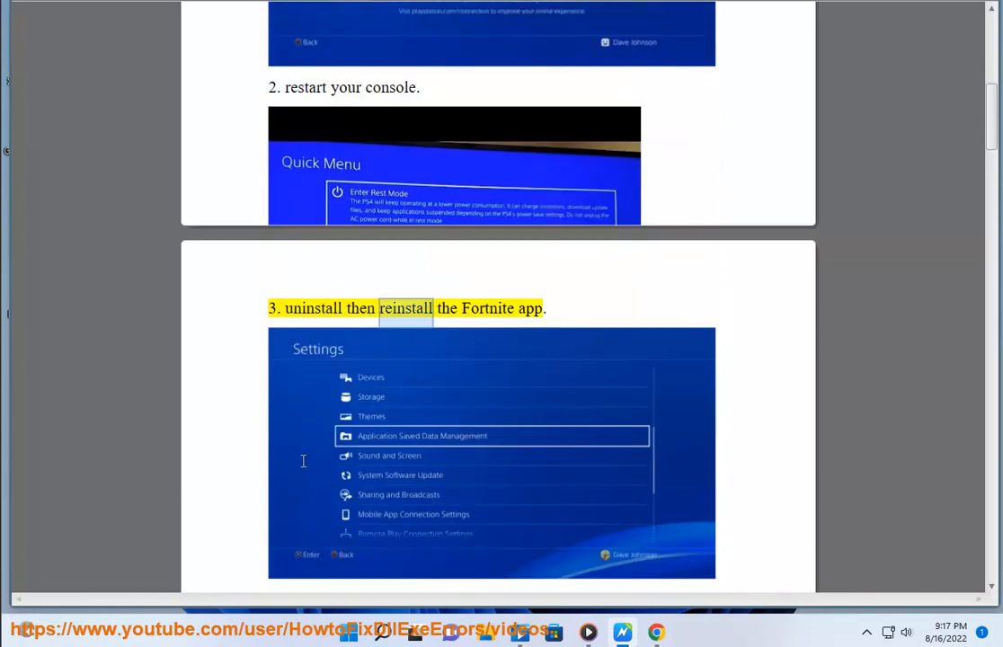
scroll("down", 3)
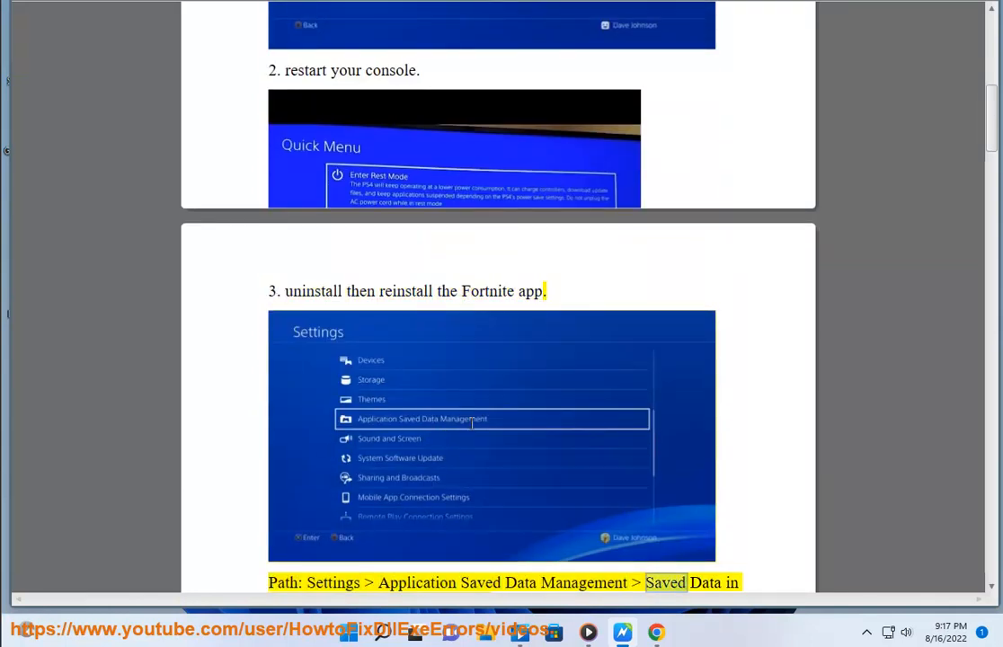
scroll("down", 3)
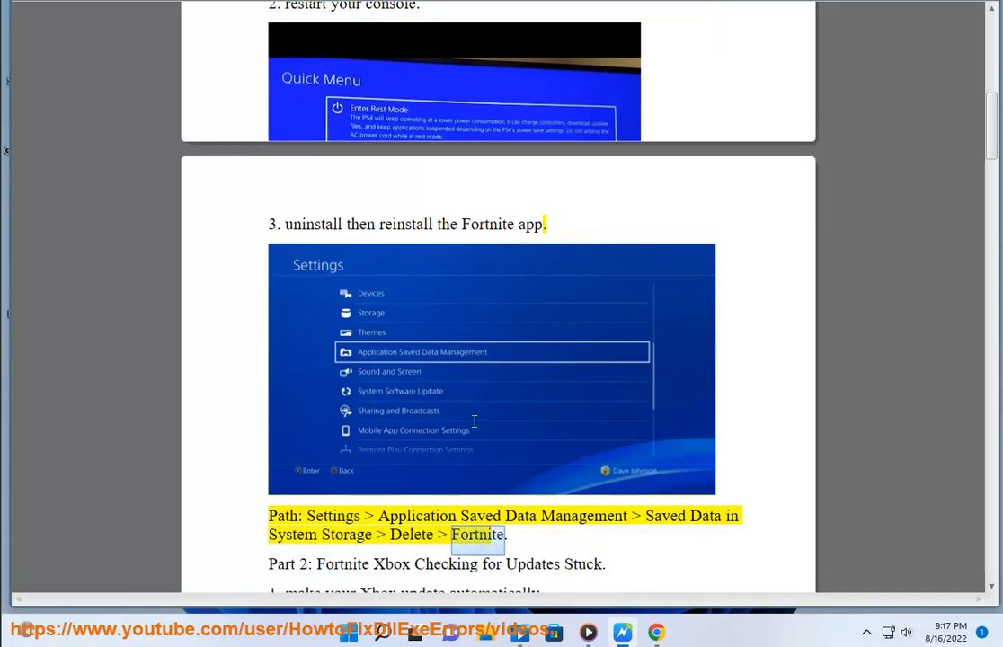
scroll("down", 3)
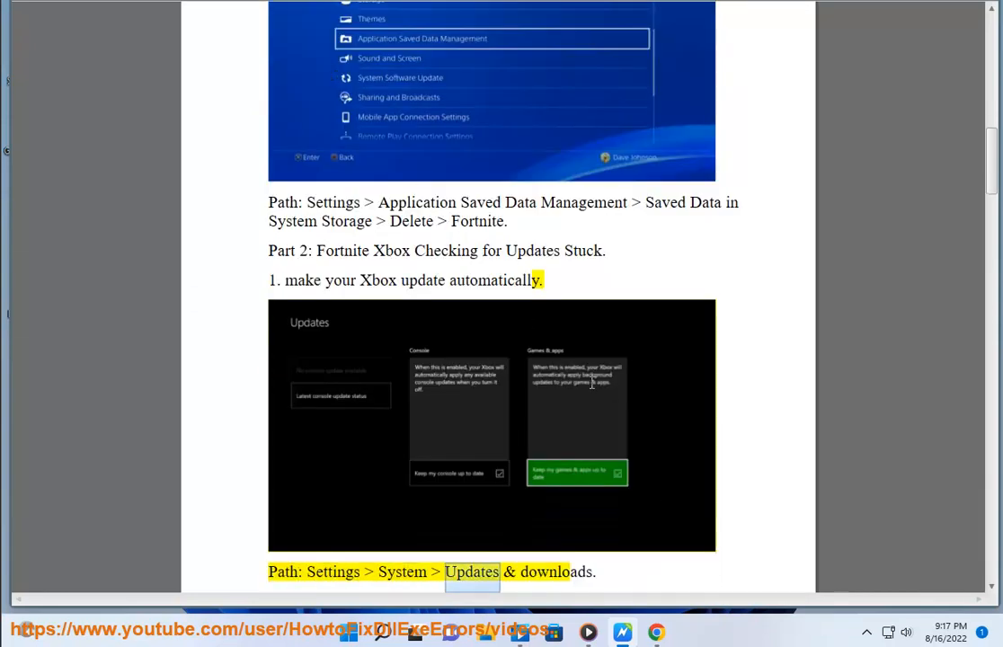
scroll("down", 3)
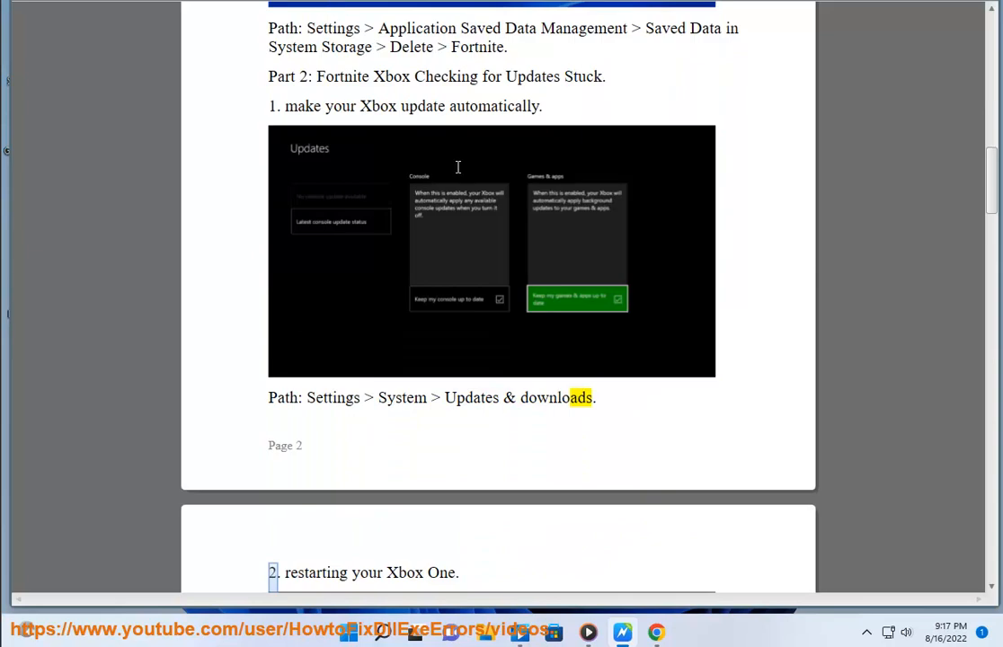
double_click(378, 106)
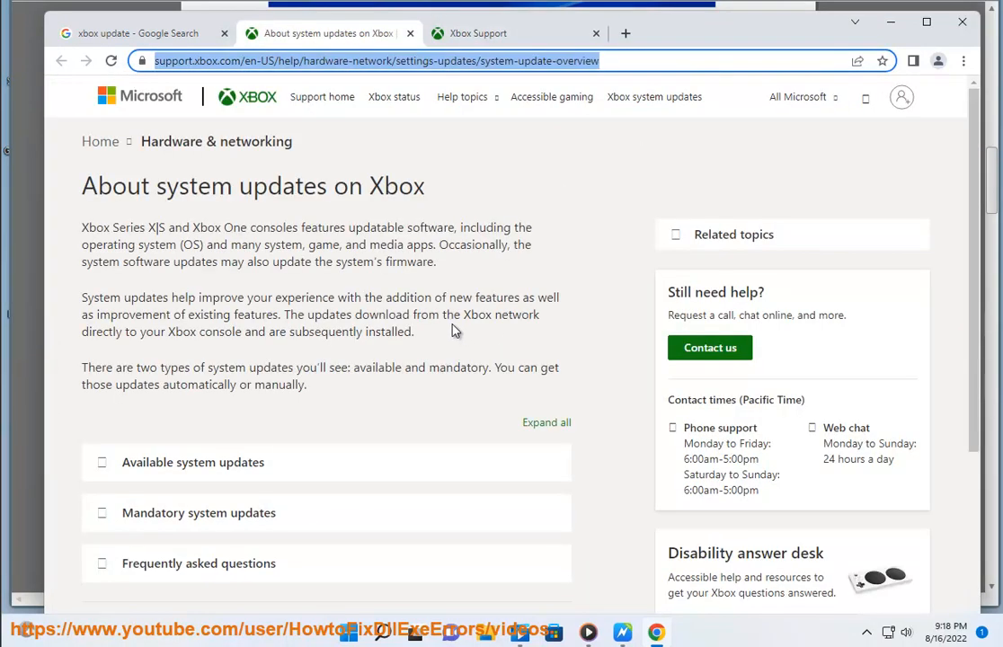
Expand 'Available system updates' and show the 'Update automatically' steps.
scroll("down", 3)
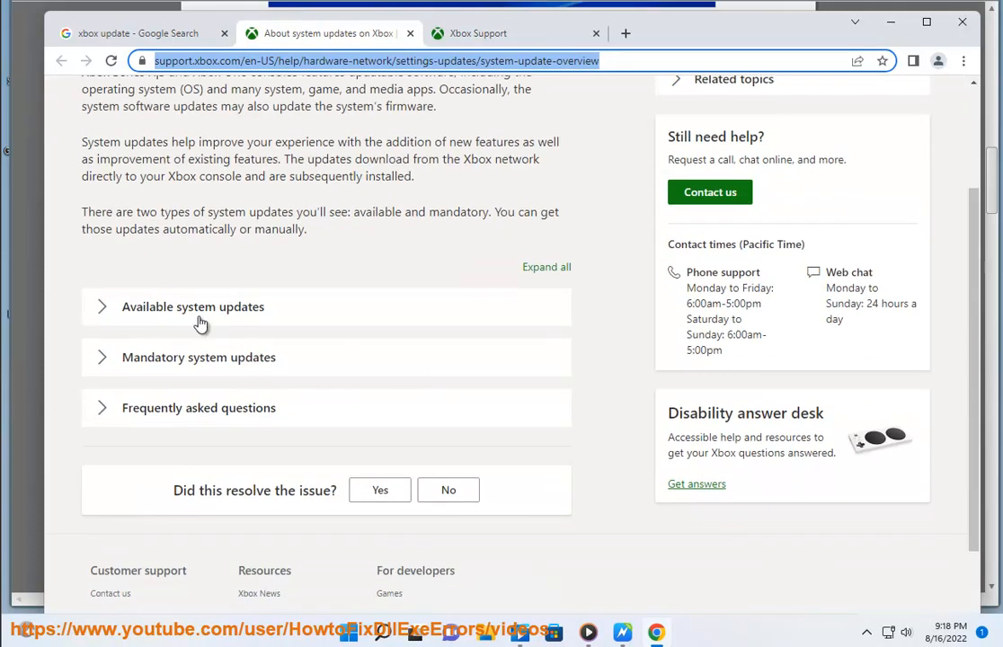
left_click(192, 306)
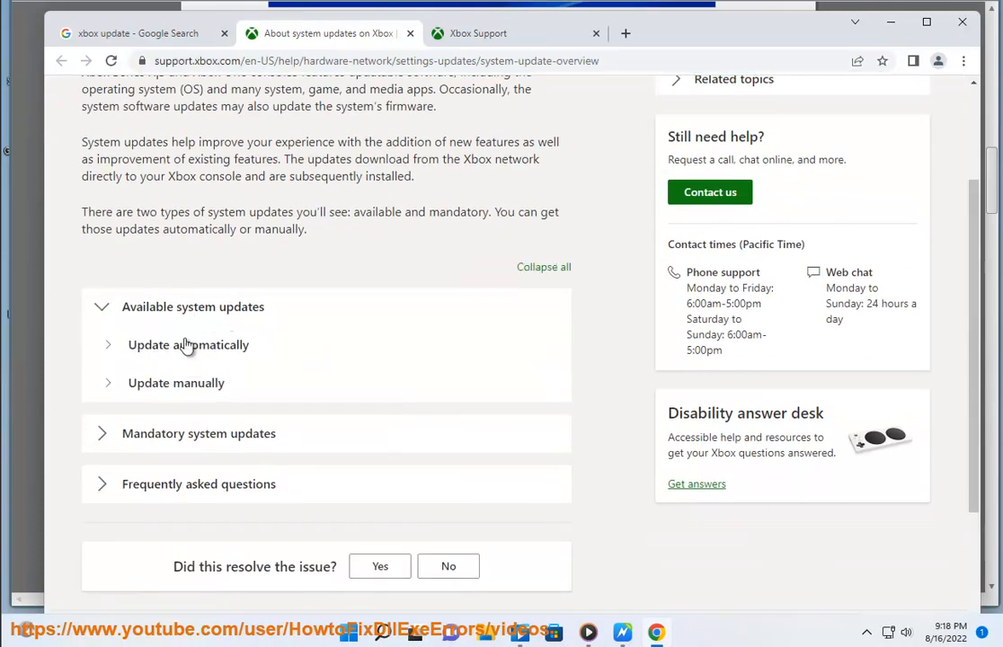
left_click(188, 344)
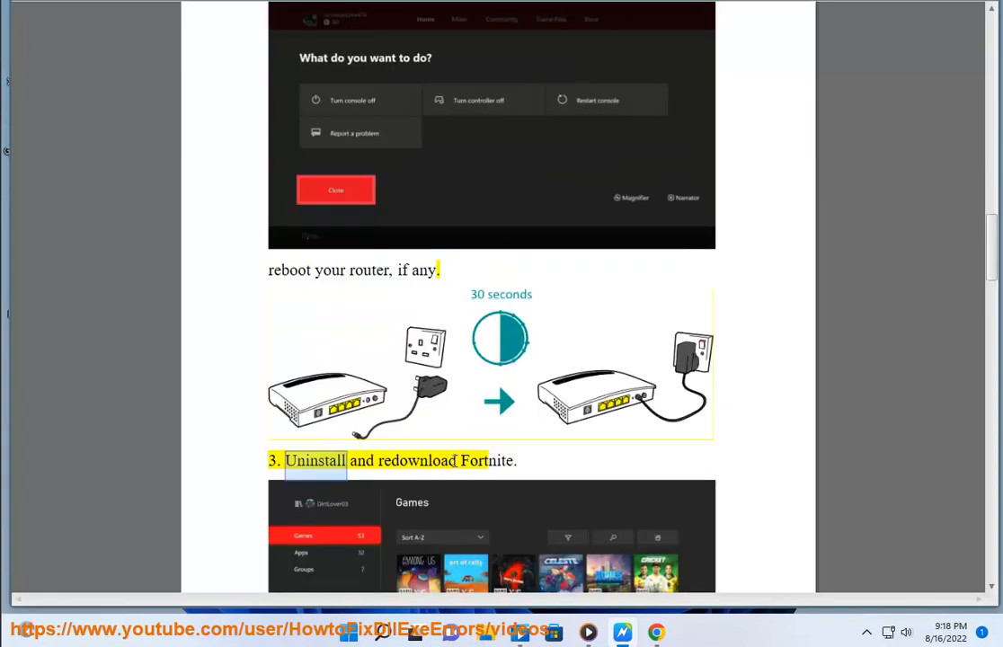
Scroll past the Xbox steps into Part 3 on the Switch while reading aloud.
scroll("down", 3)
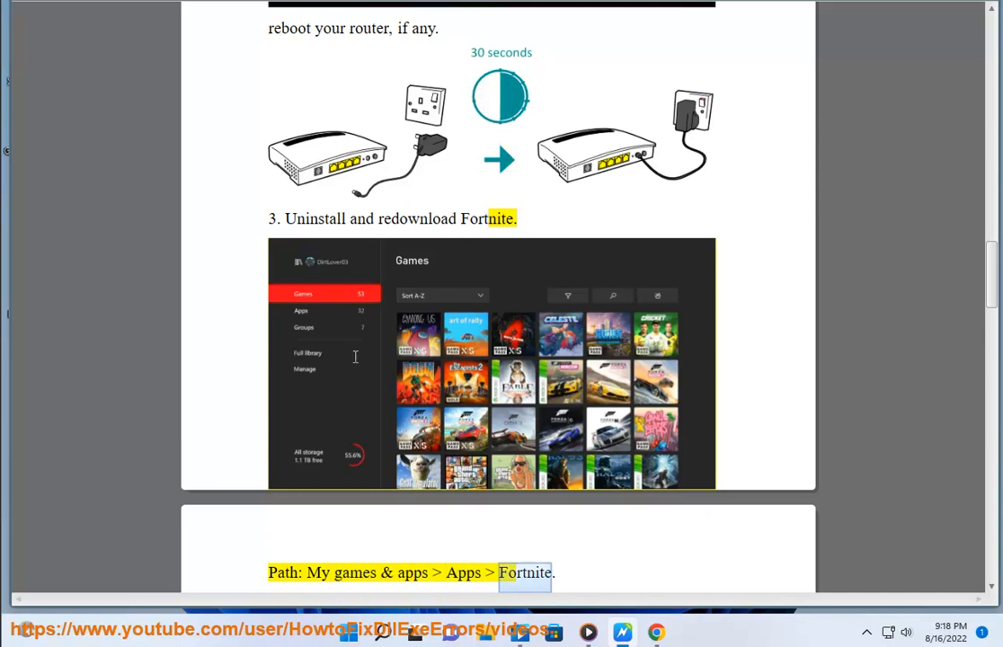
scroll("down", 3)
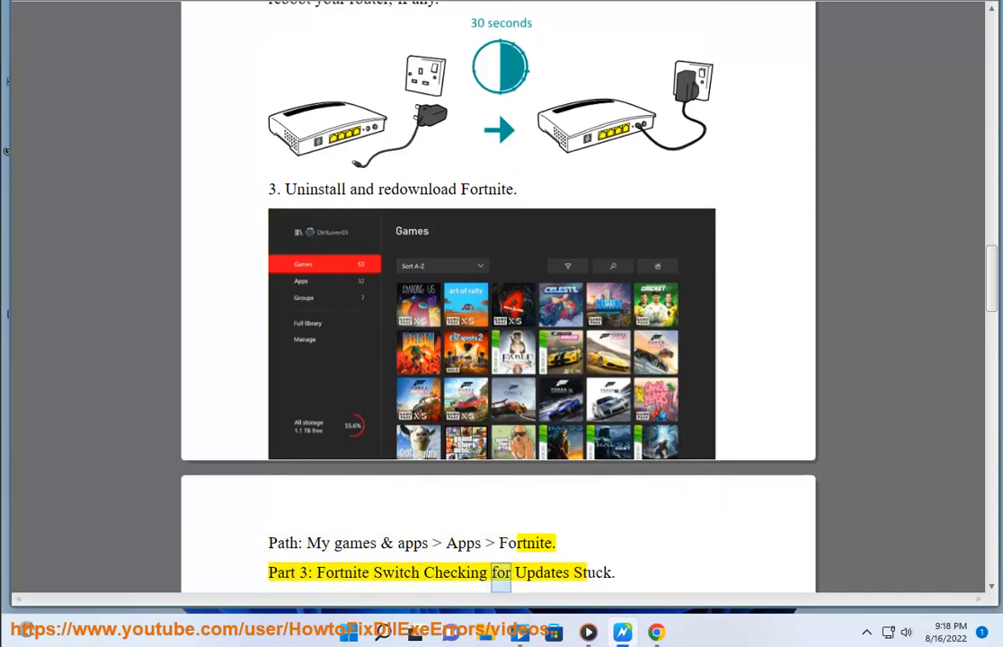
scroll("down", 3)
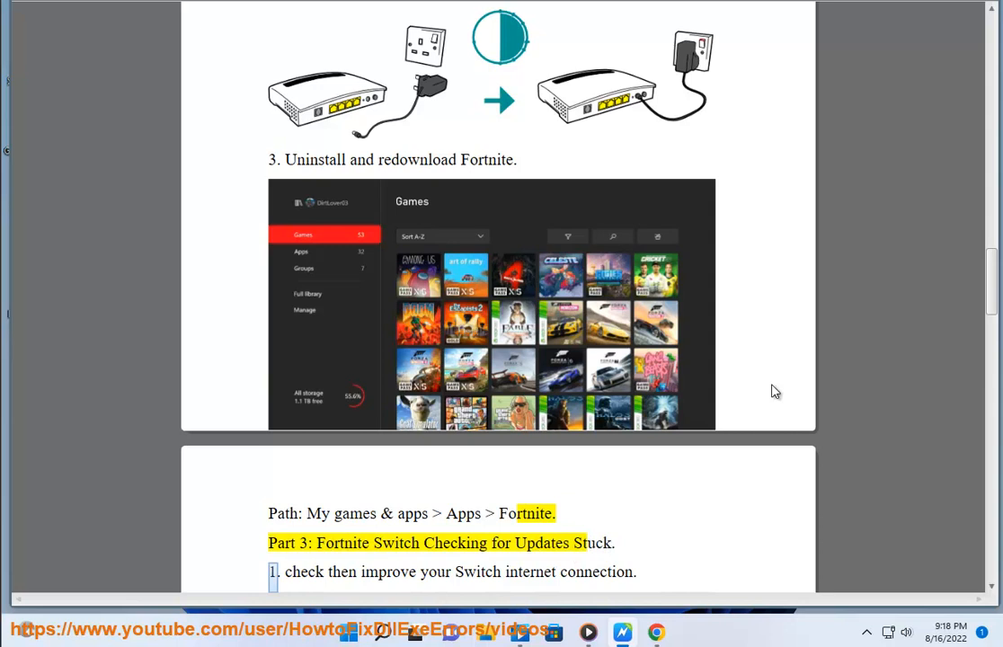
scroll("down", 3)
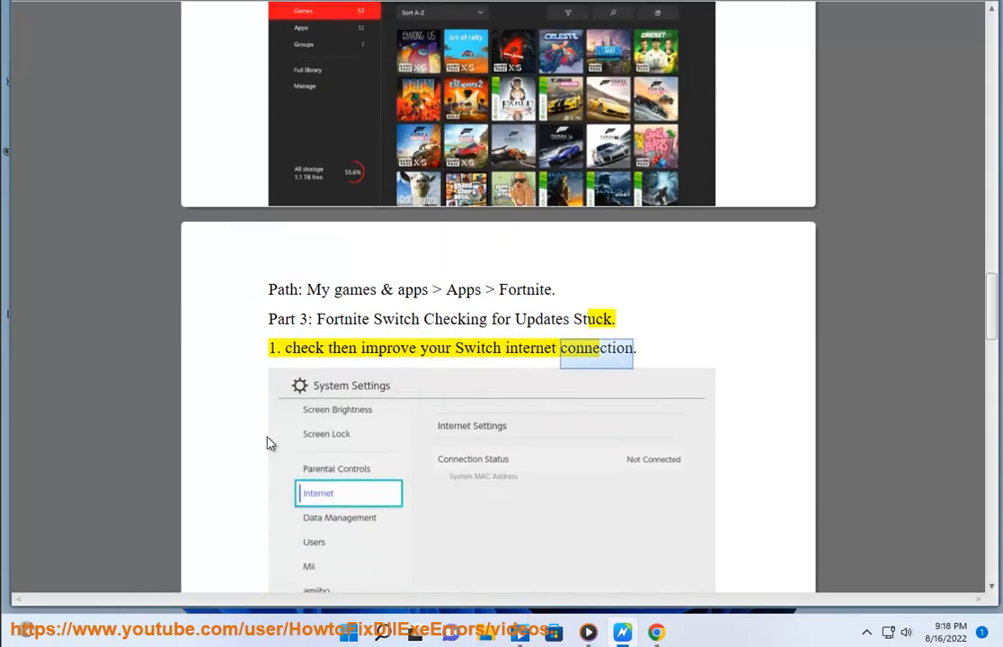
scroll("down", 3)
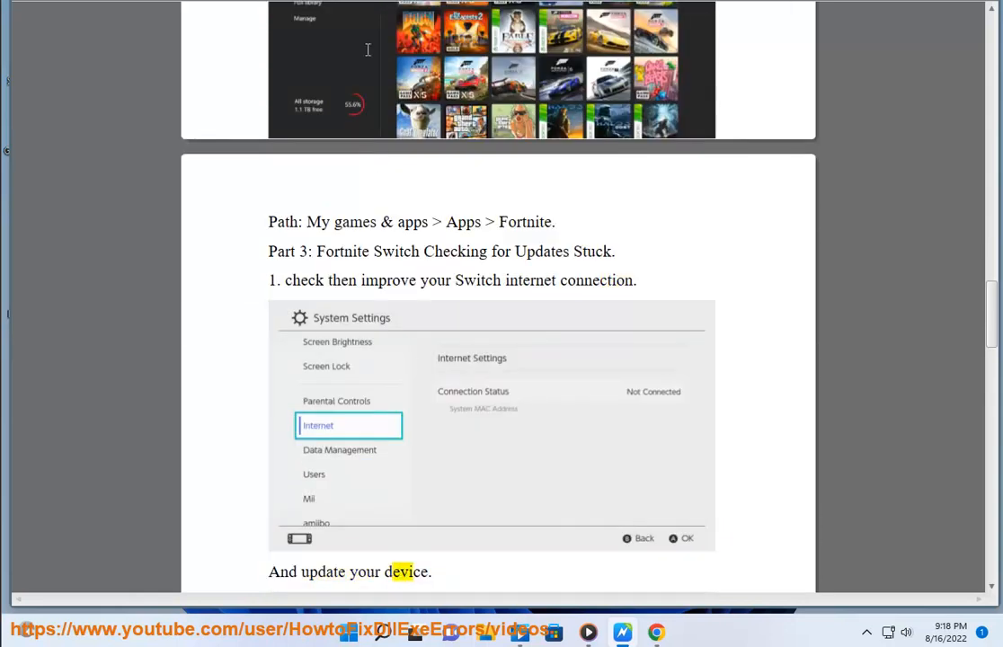
scroll("down", 3)
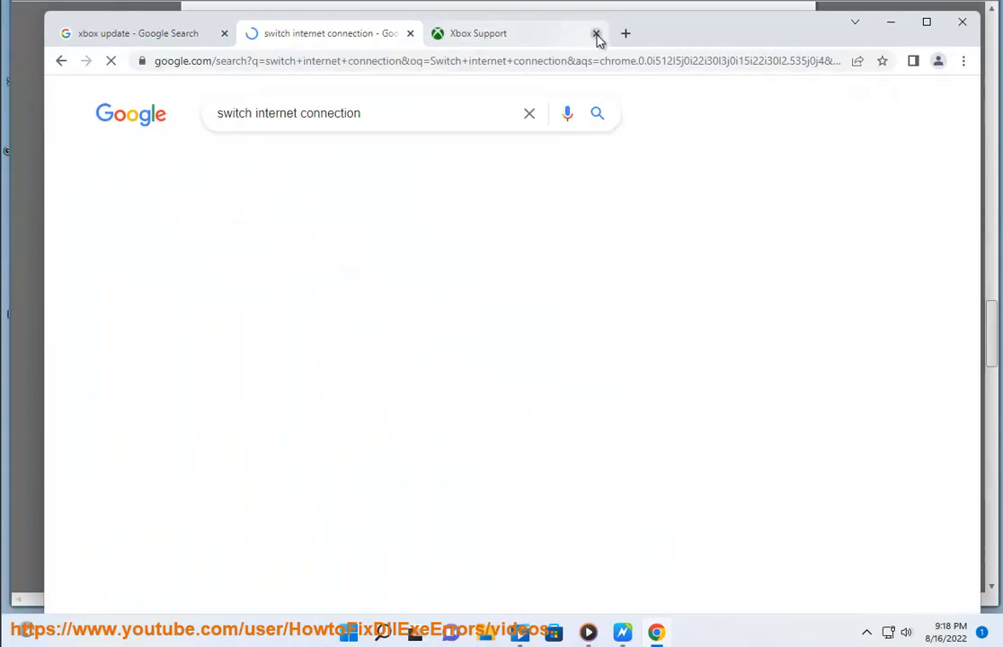
Close the Xbox Support tab and scroll the 'switch internet connection' results.
left_click(597, 33)
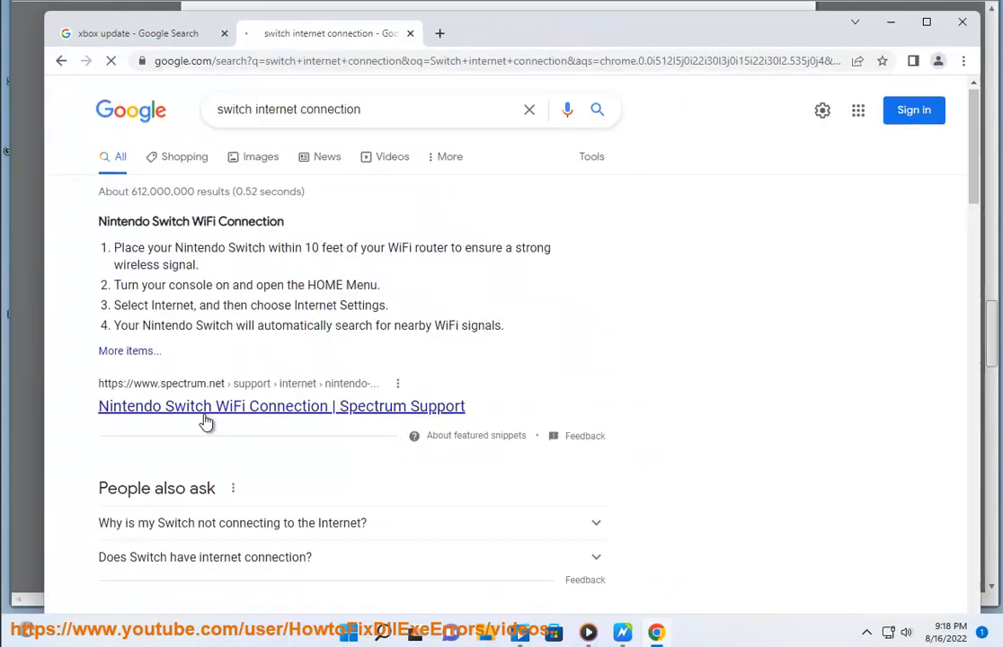
scroll("down", 3)
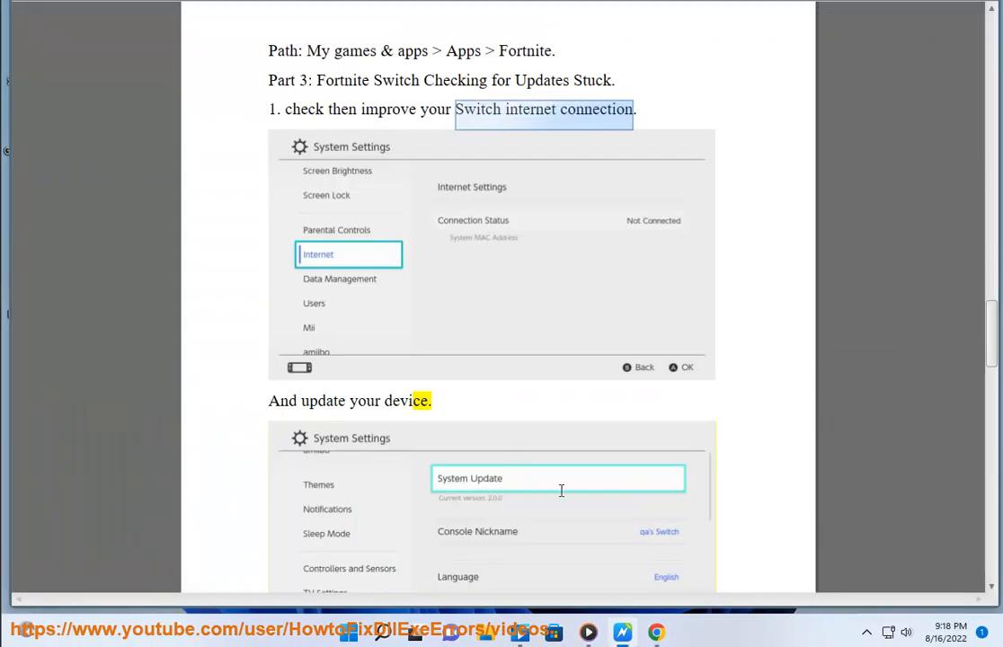
Scroll through Switch steps 3–4 into Part 4's Windows PC internet step.
scroll("down", 3)
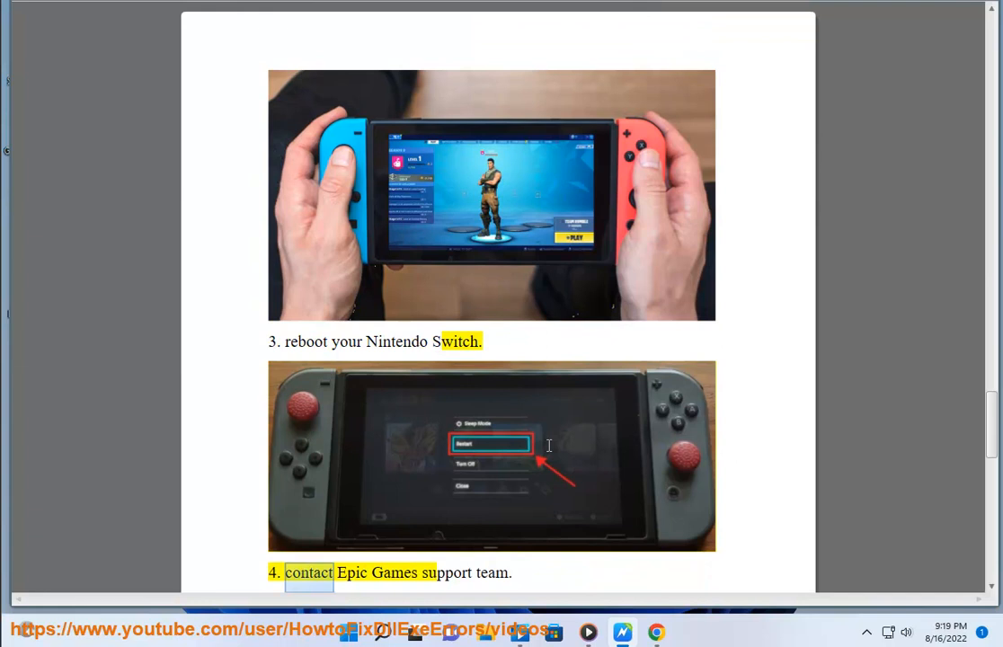
scroll("down", 3)
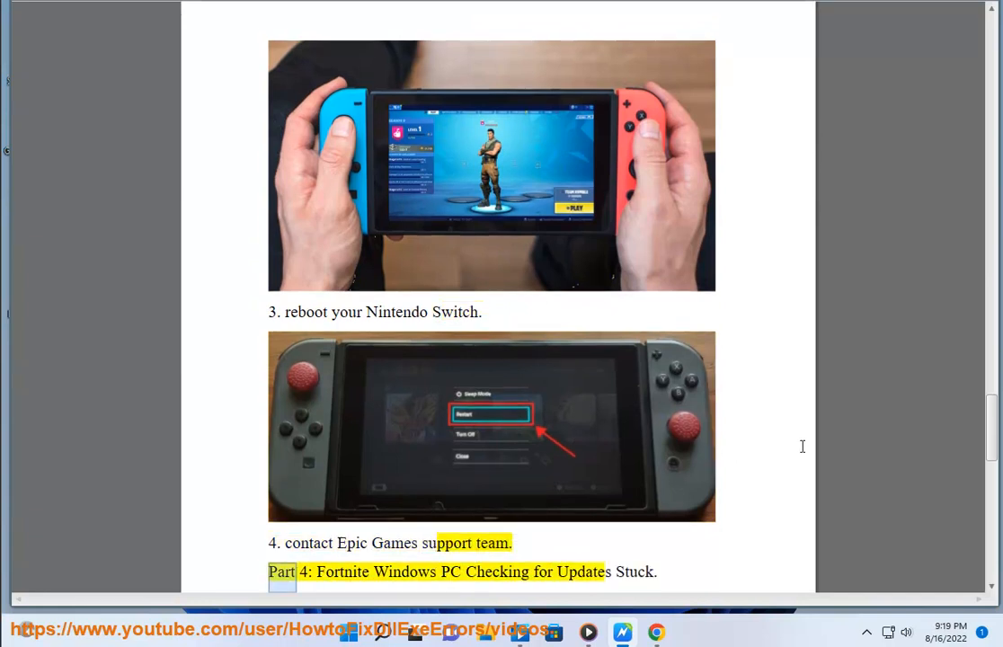
double_click(583, 571)
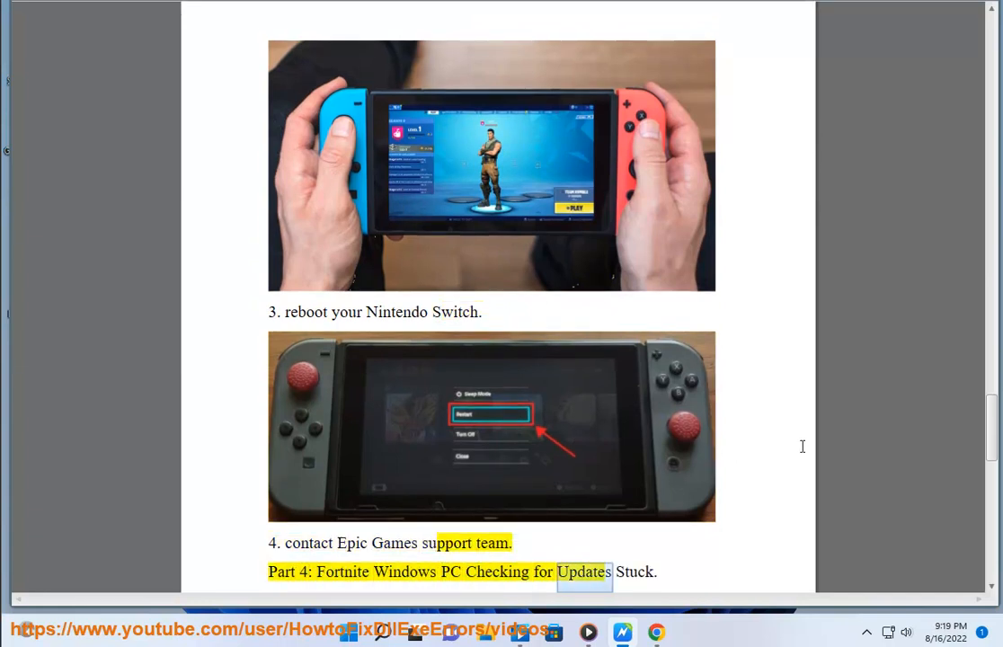
scroll("down", 3)
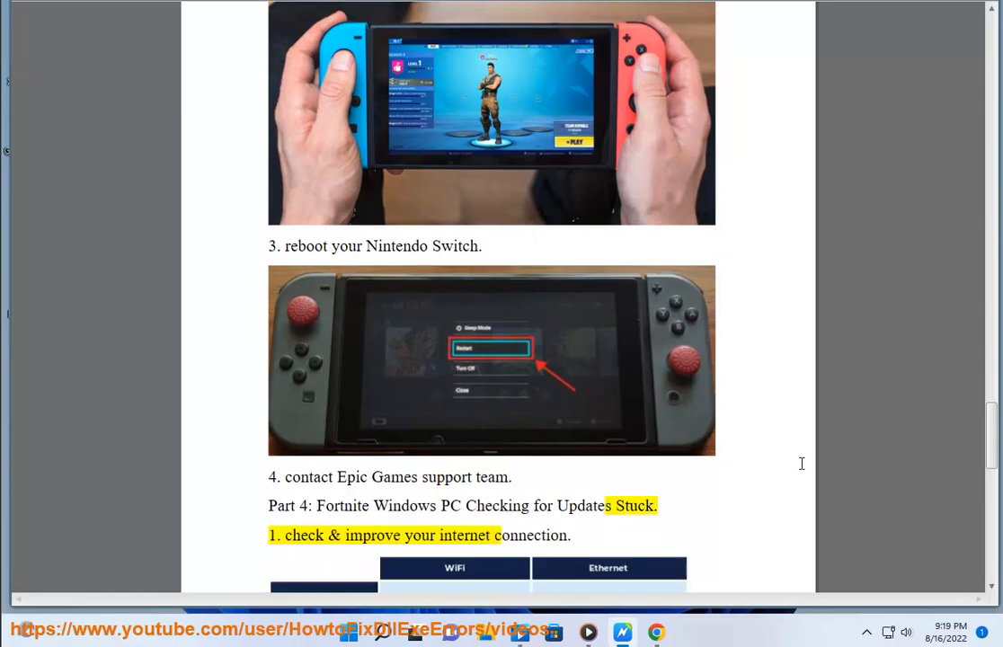
scroll("down", 3)
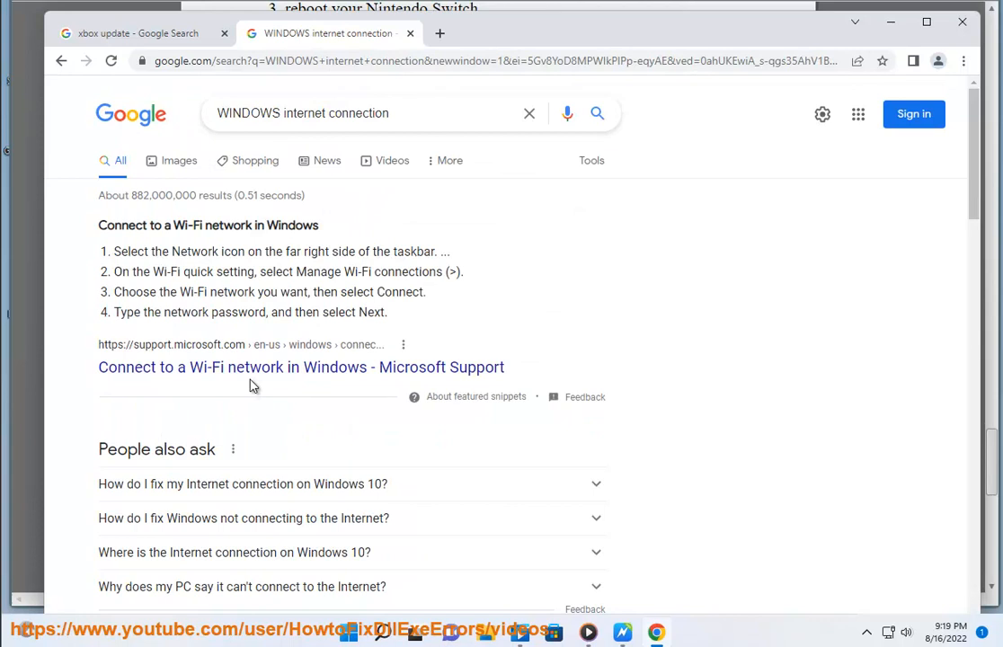
Scroll through the 'WINDOWS internet connection' Microsoft Support results.
scroll("down", 3)
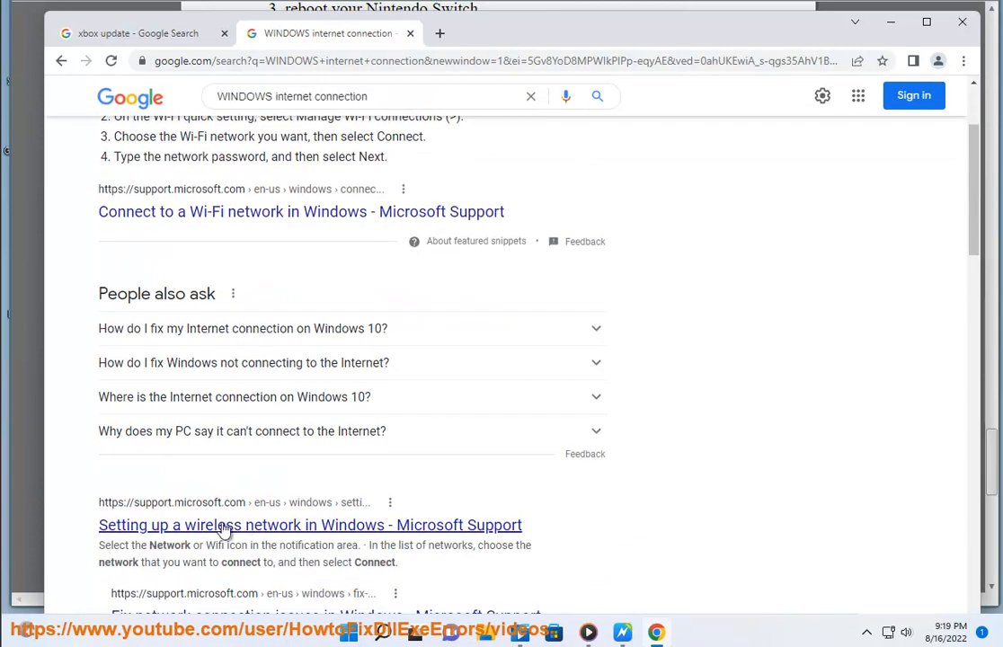
scroll("down", 3)
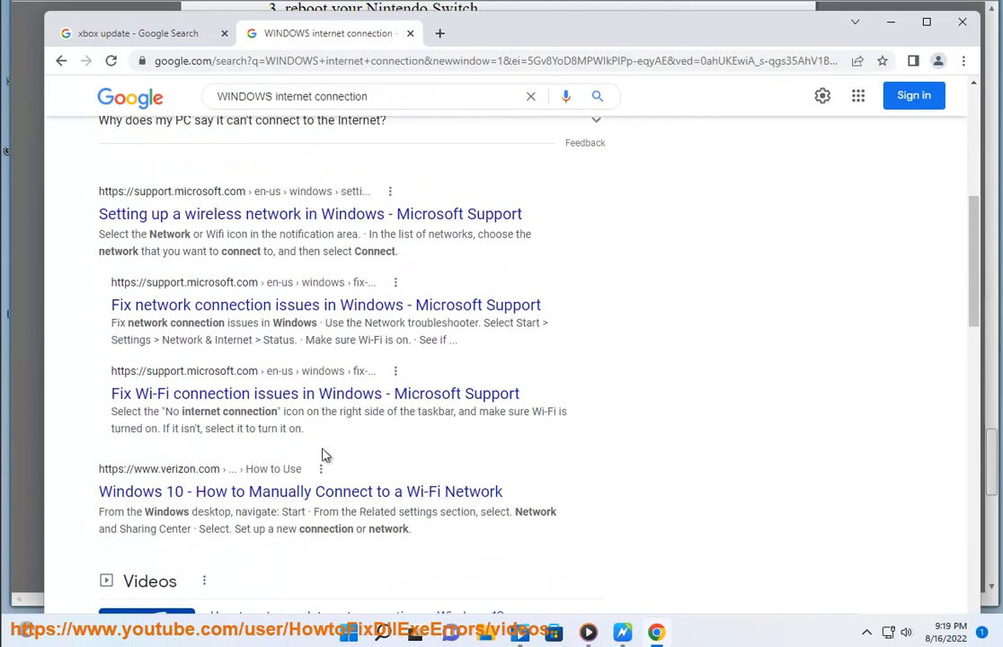
left_click_drag(110, 371, 304, 428)
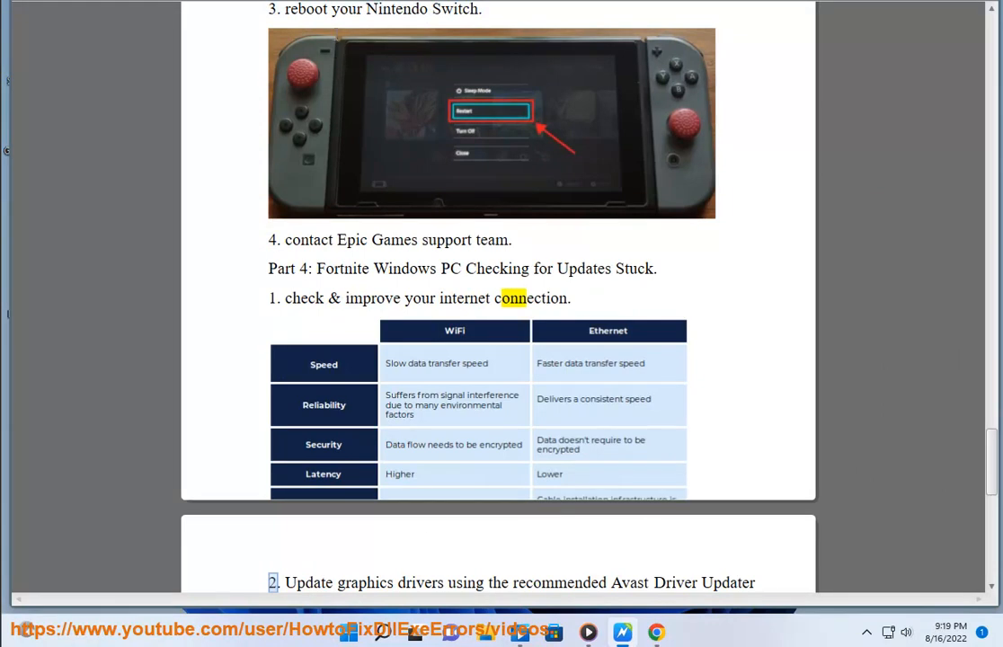
Read PC steps 2–3 alongside the Avast driver scan, then refocus the guide.
scroll("down", 3)
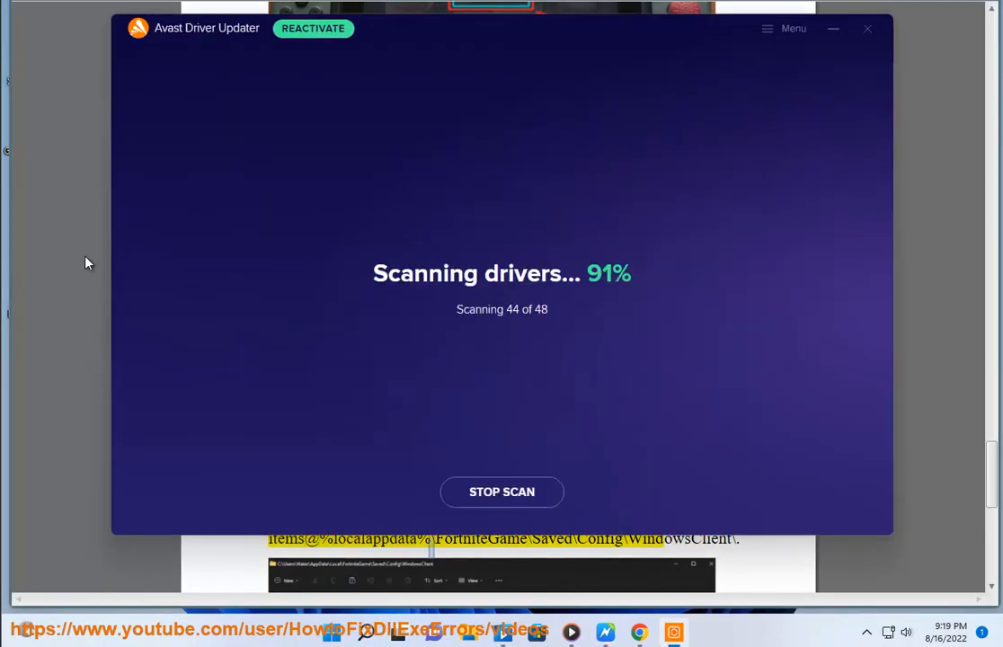
left_click(866, 28)
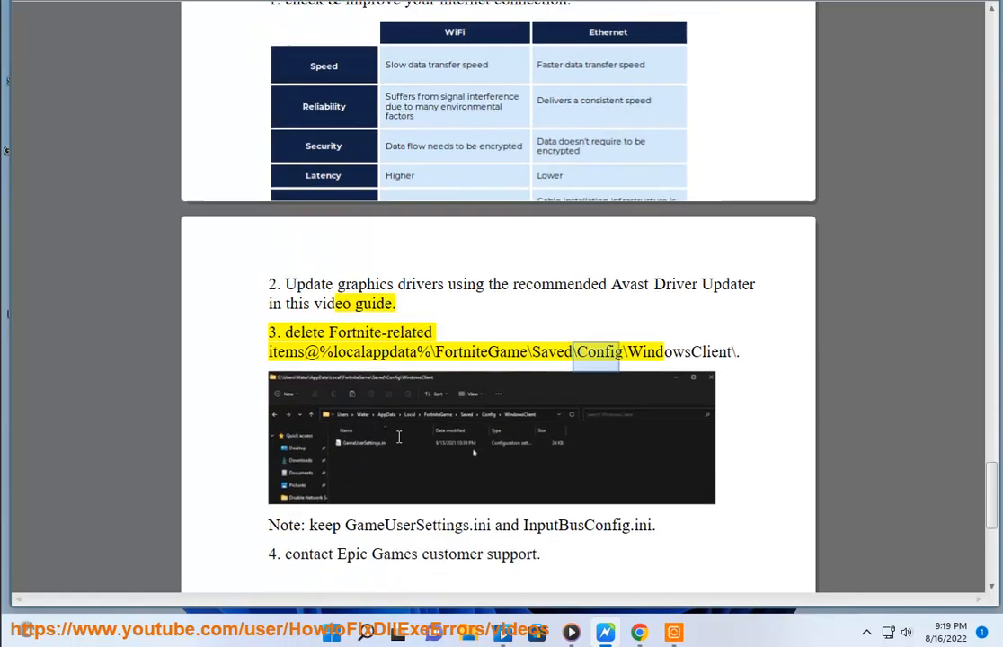